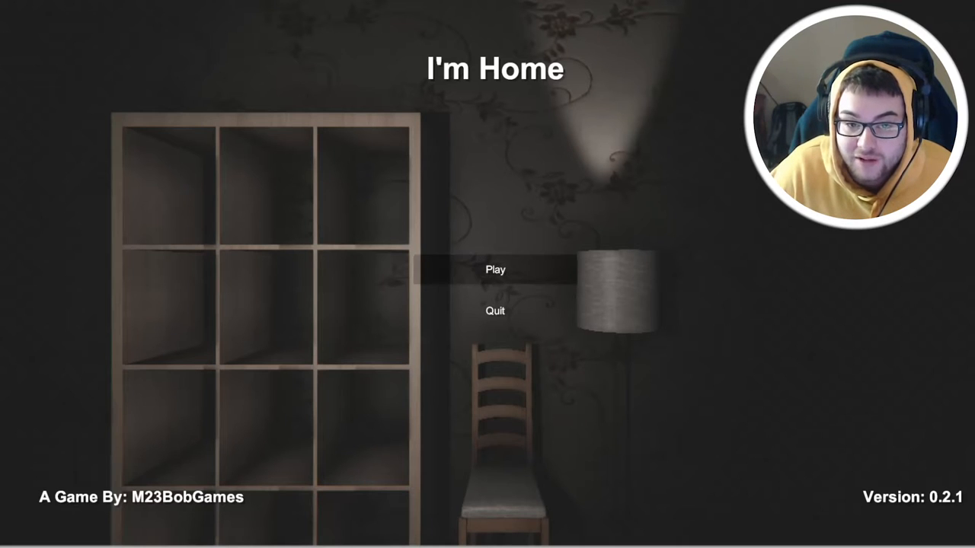
click(495, 268)
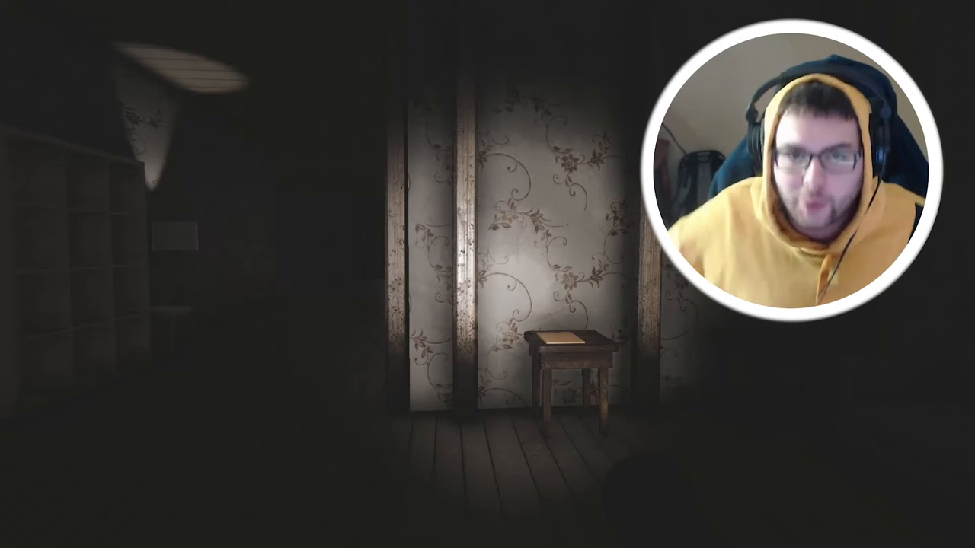
mouse_move(488, 274)
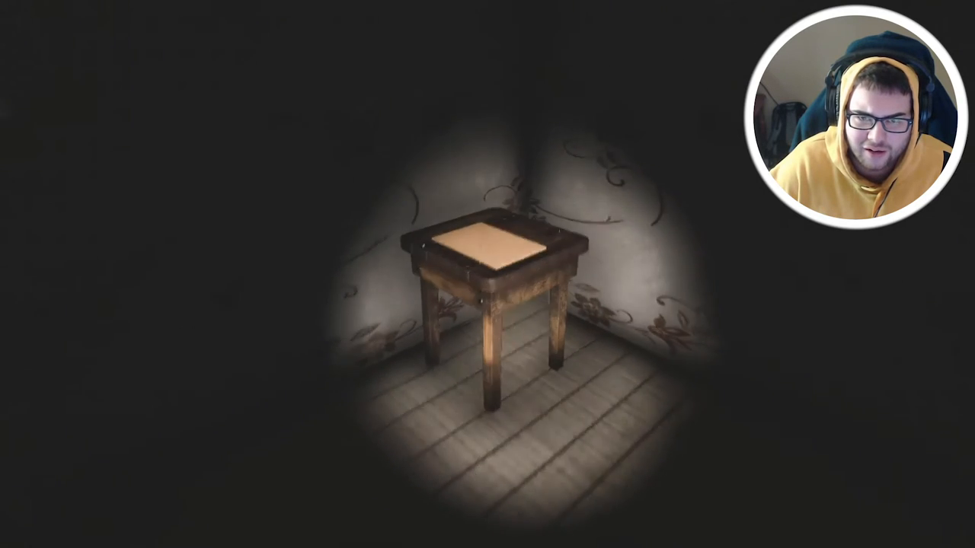
click(487, 244)
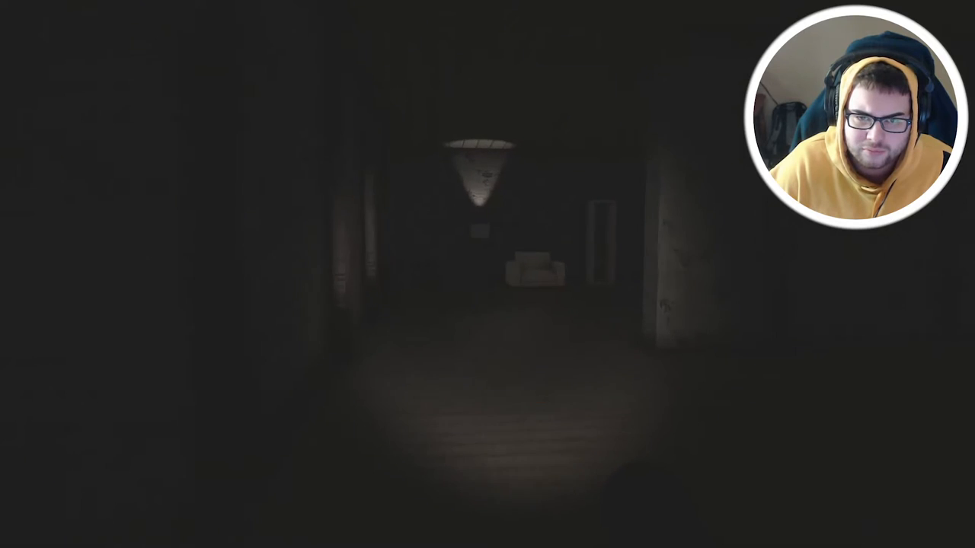
mouse_move(487, 274)
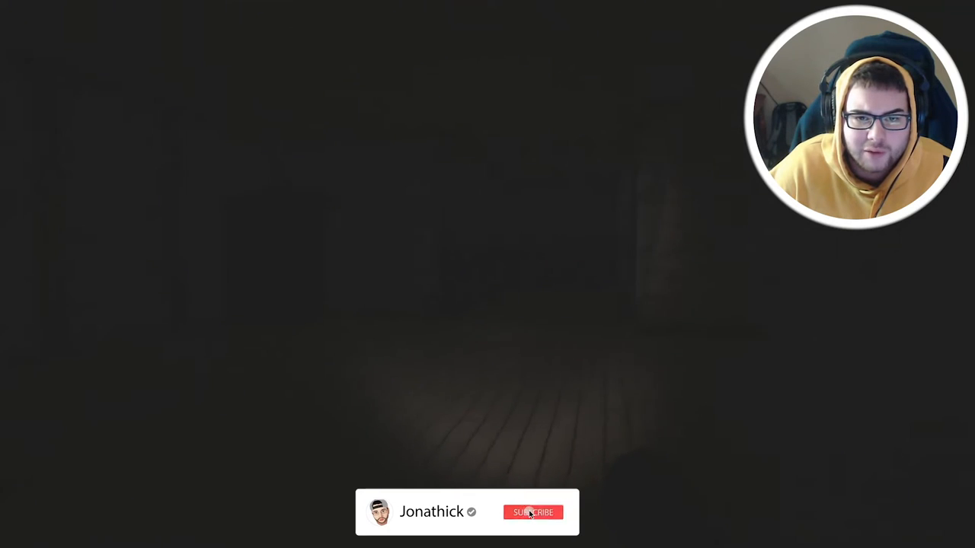
click(533, 512)
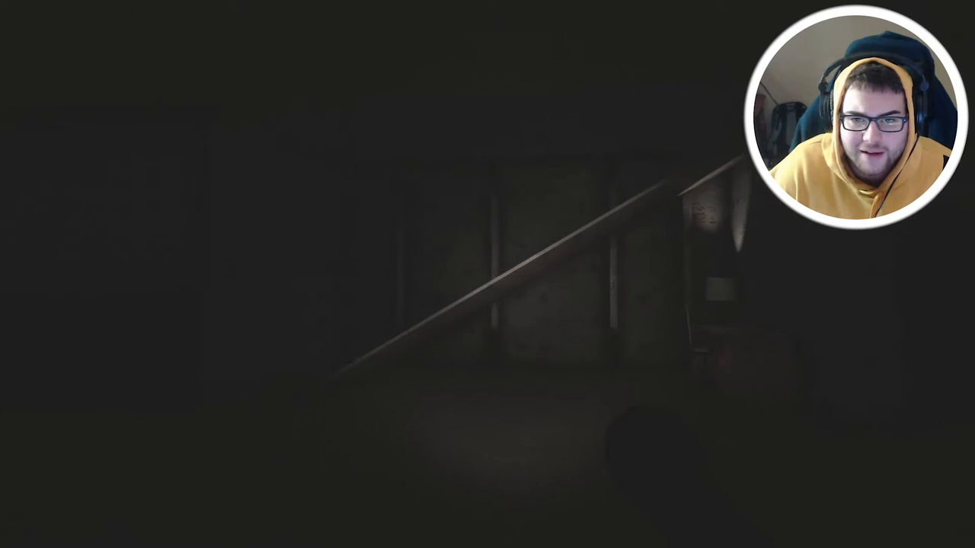
mouse_move(487, 275)
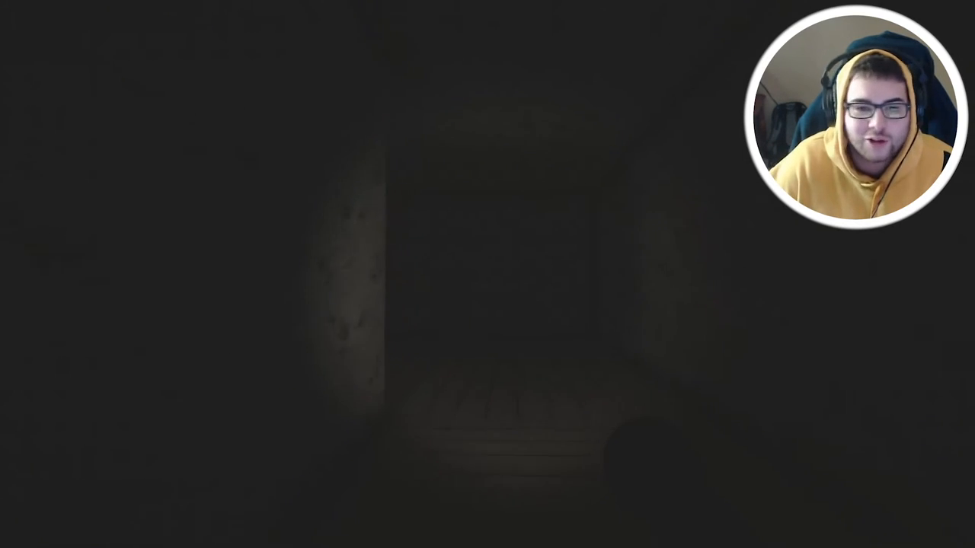
mouse_move(488, 274)
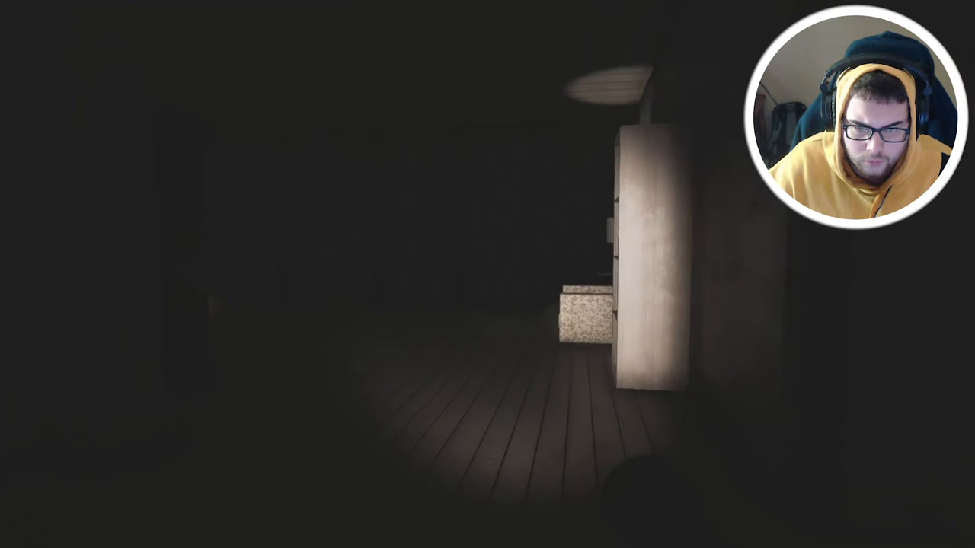
mouse_move(487, 274)
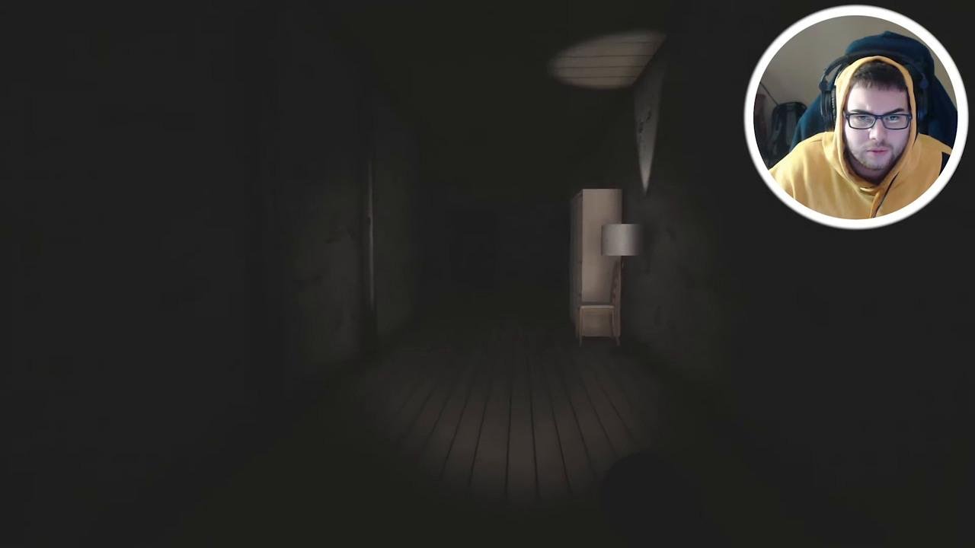
mouse_move(487, 275)
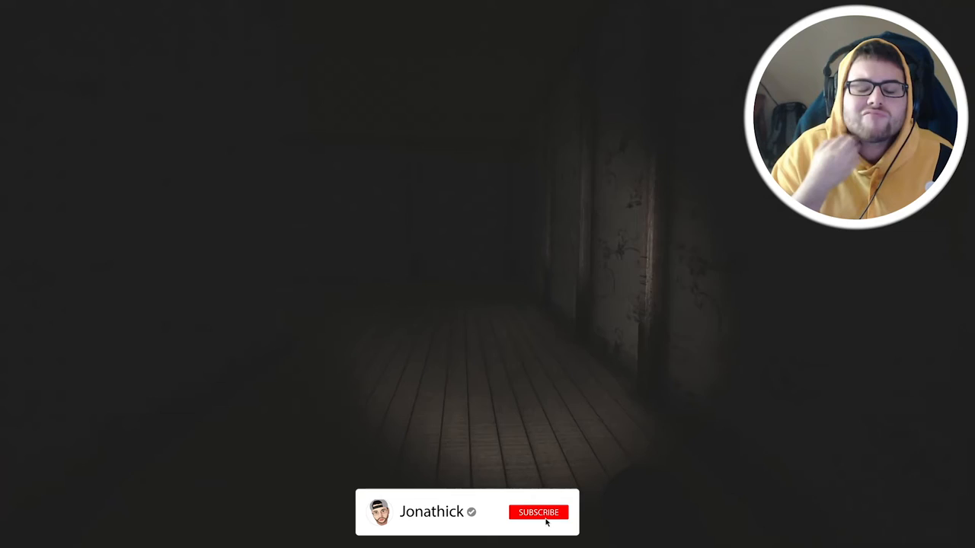
click(537, 512)
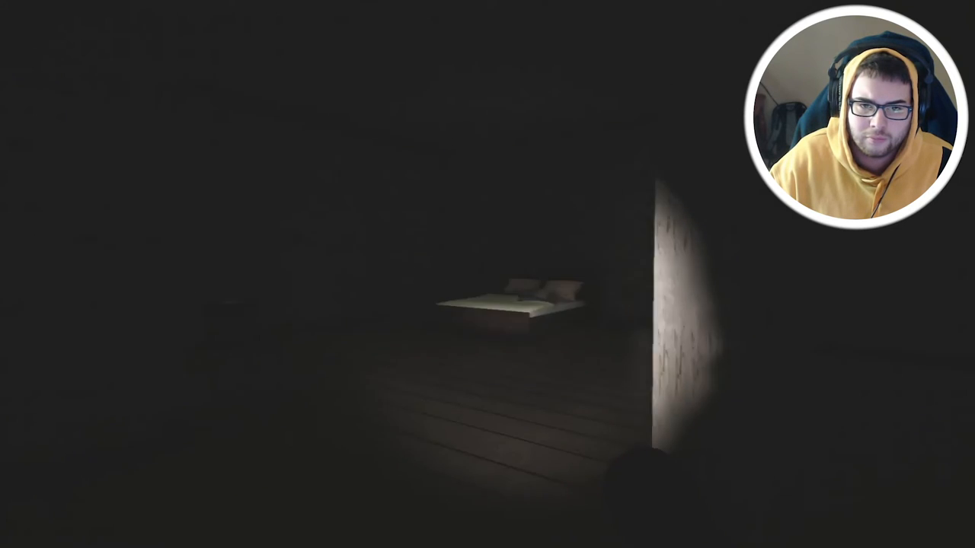
mouse_move(487, 274)
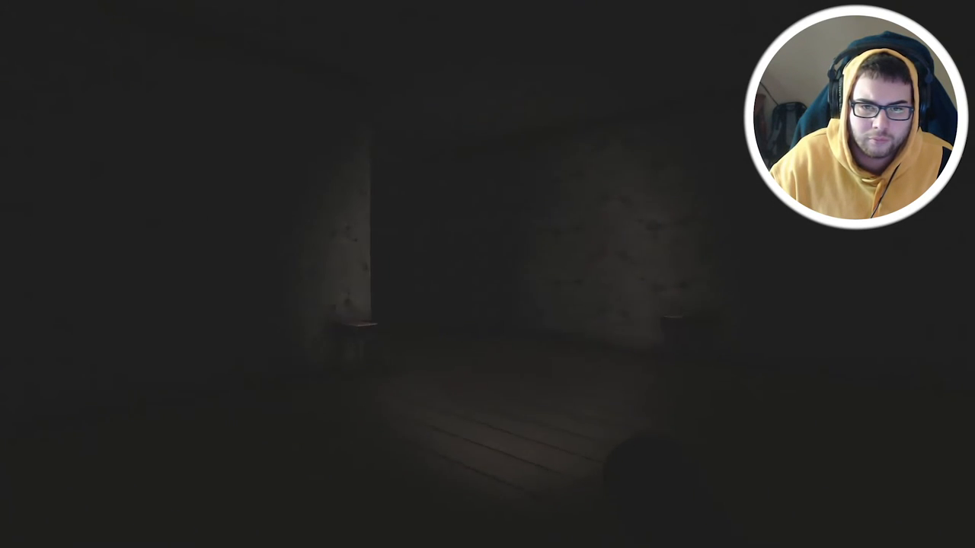
mouse_move(487, 274)
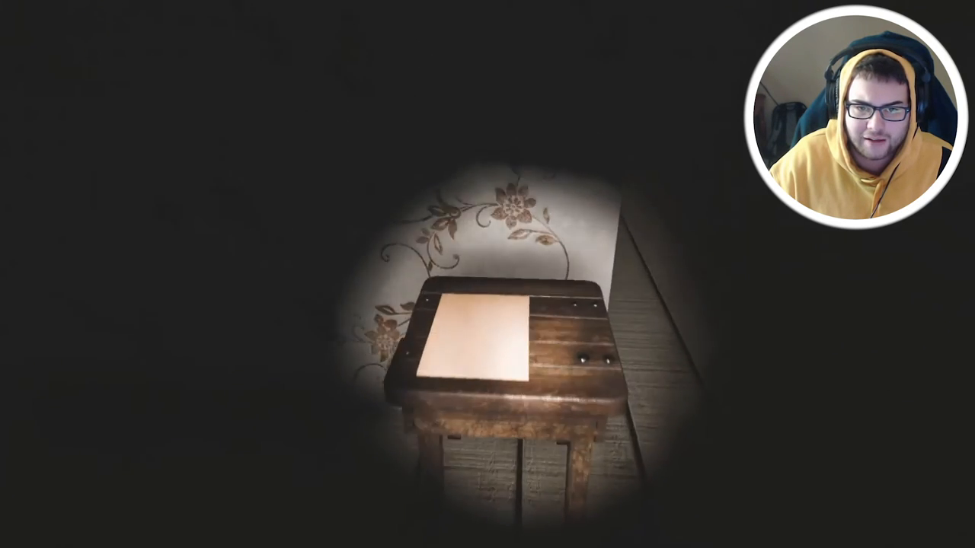
click(472, 335)
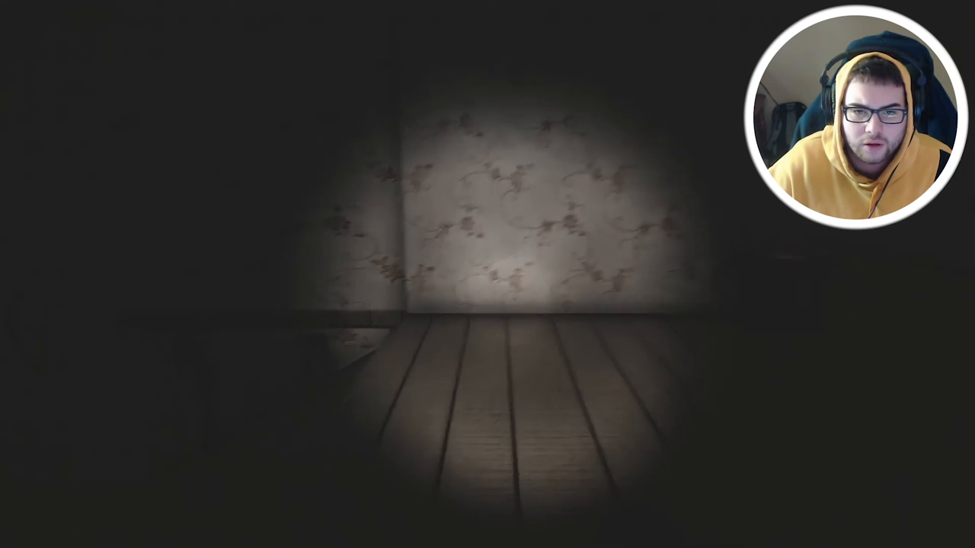
mouse_move(487, 274)
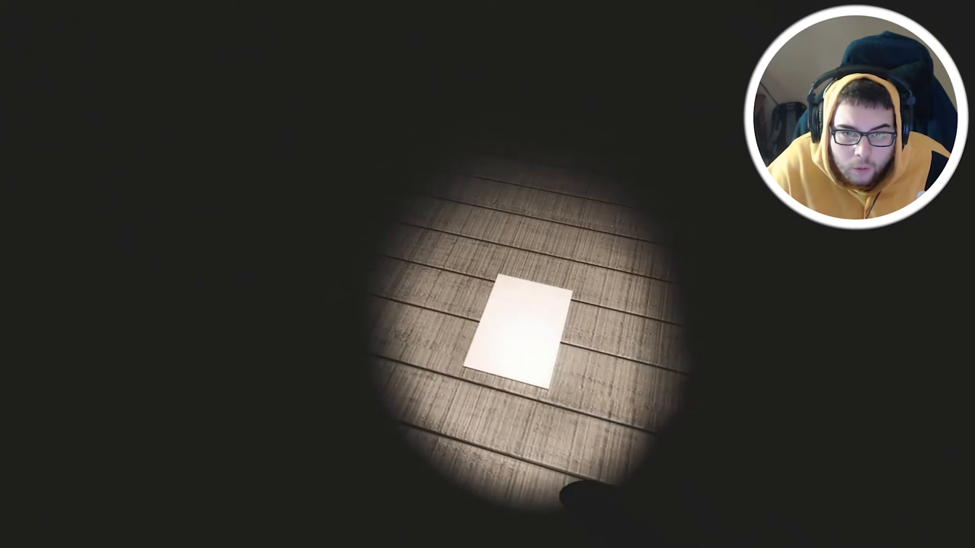
click(510, 328)
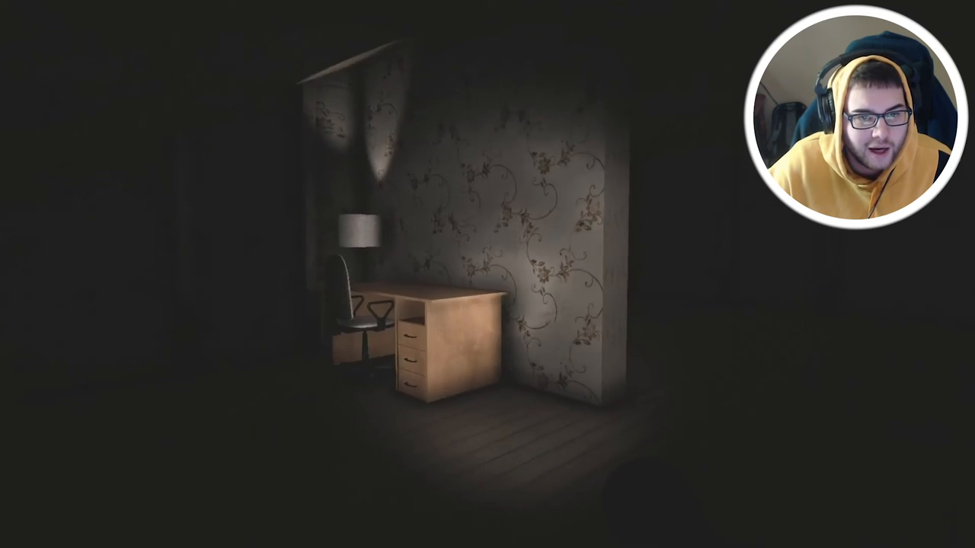
mouse_move(487, 274)
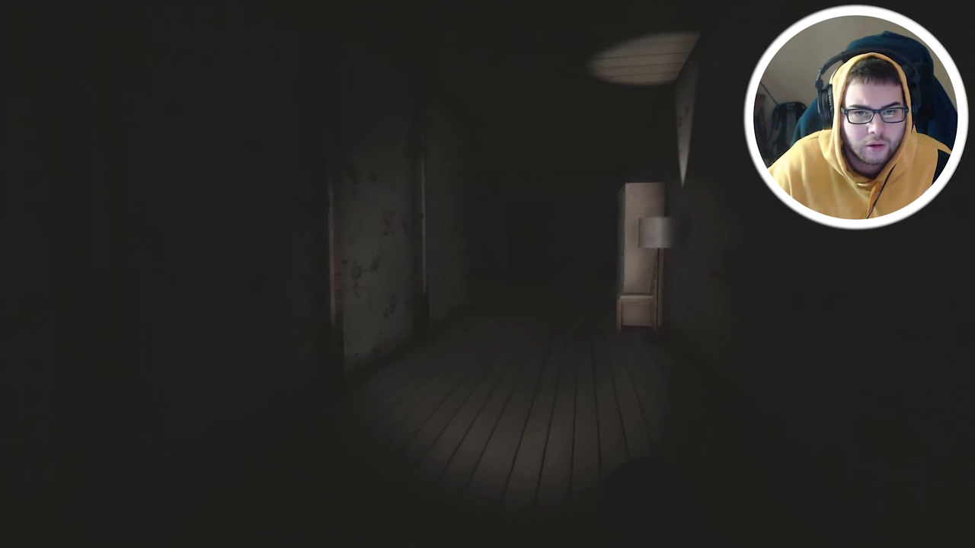
key(w)
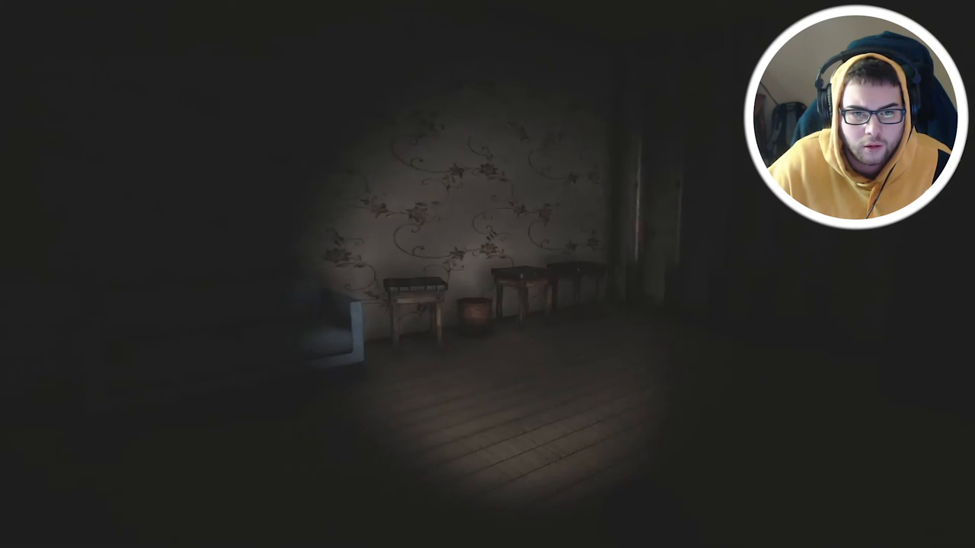
mouse_move(487, 274)
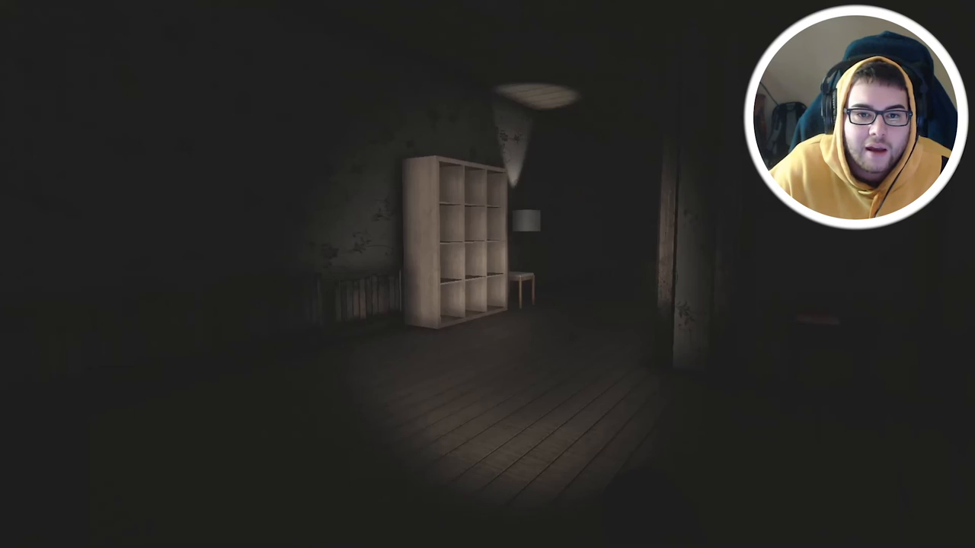
mouse_move(487, 274)
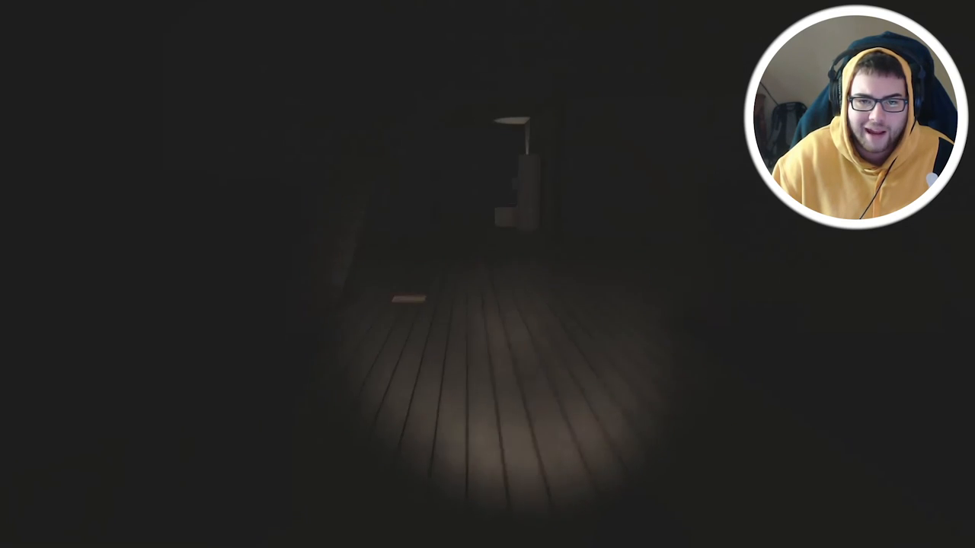
mouse_move(487, 274)
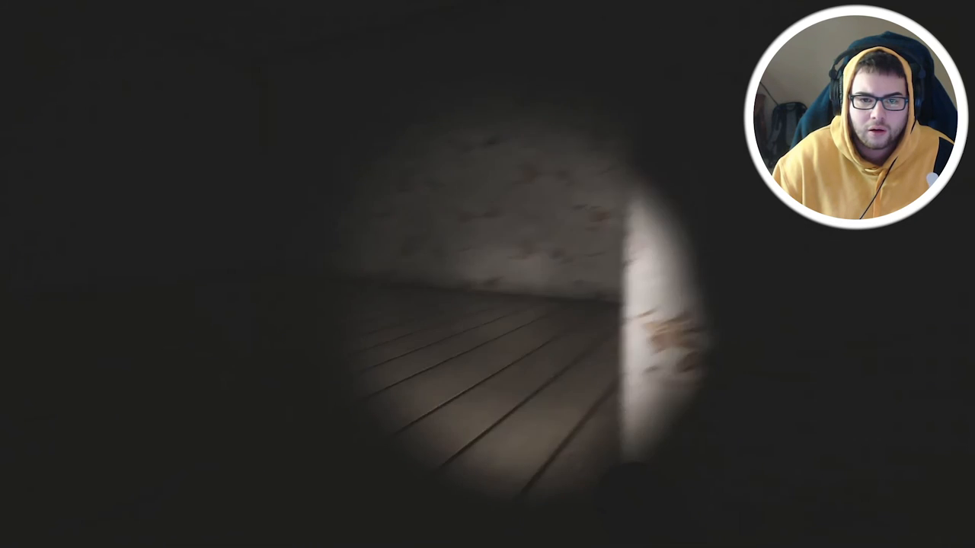
mouse_move(487, 274)
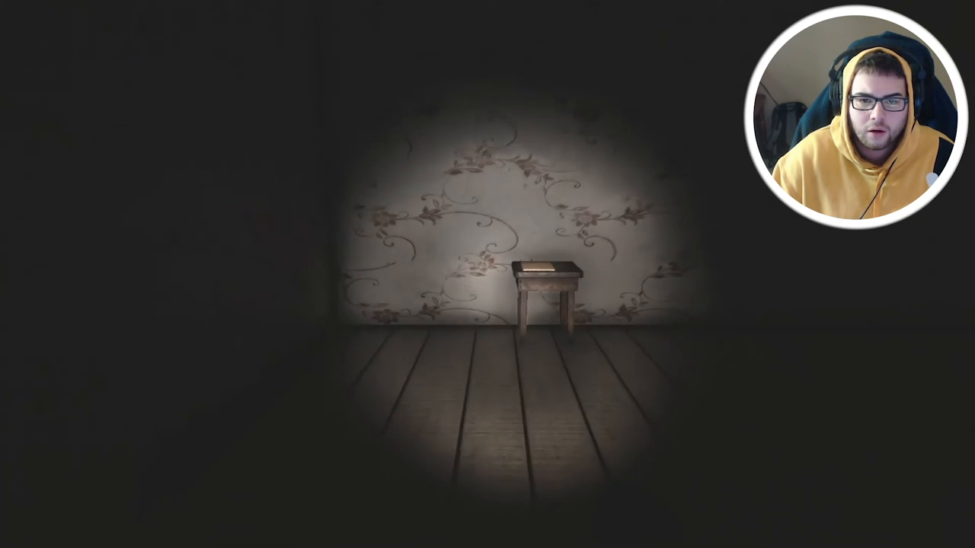